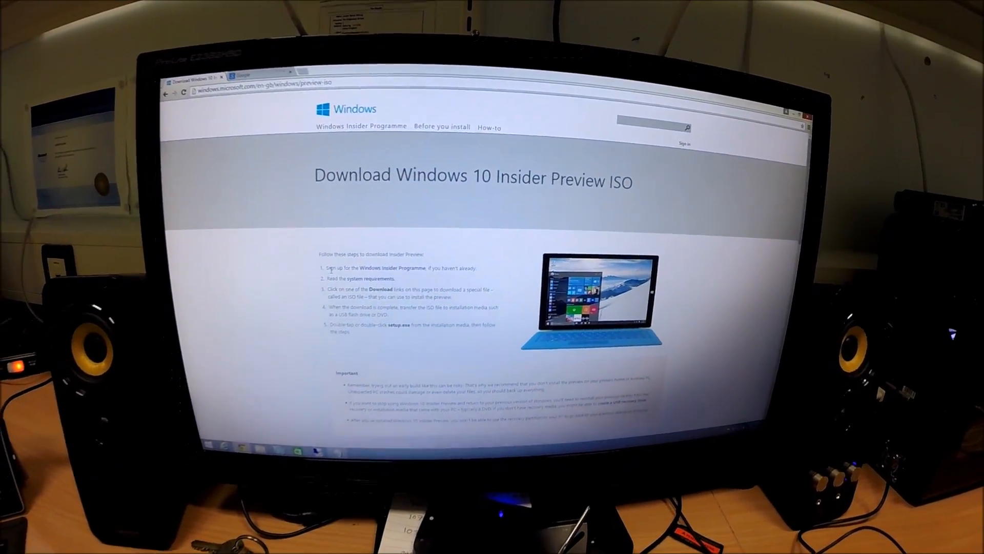
scroll(down, 3)
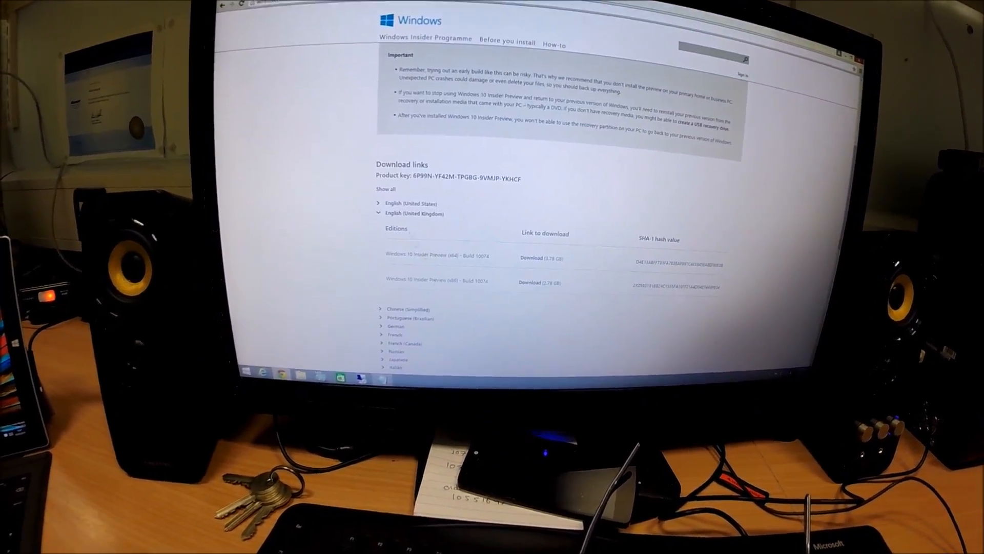